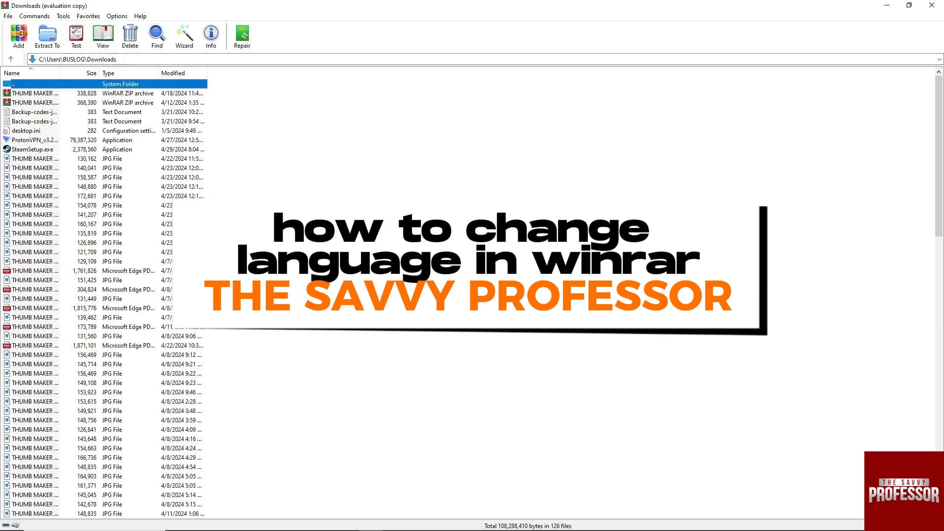
- Bring up the Windows search panel from the taskbar
click(11, 521)
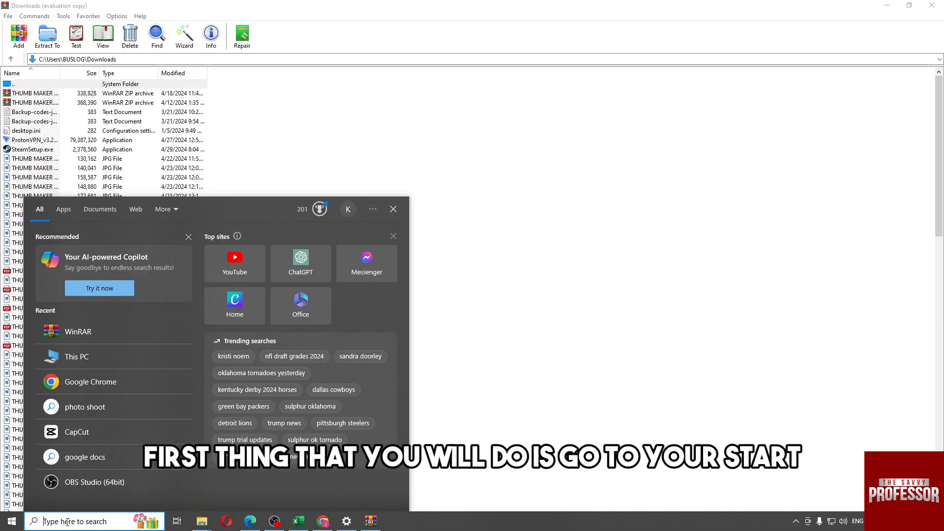
- Find WinRAR 6.24 (64-bit) in the installed-apps list and uninstall it
text(a)
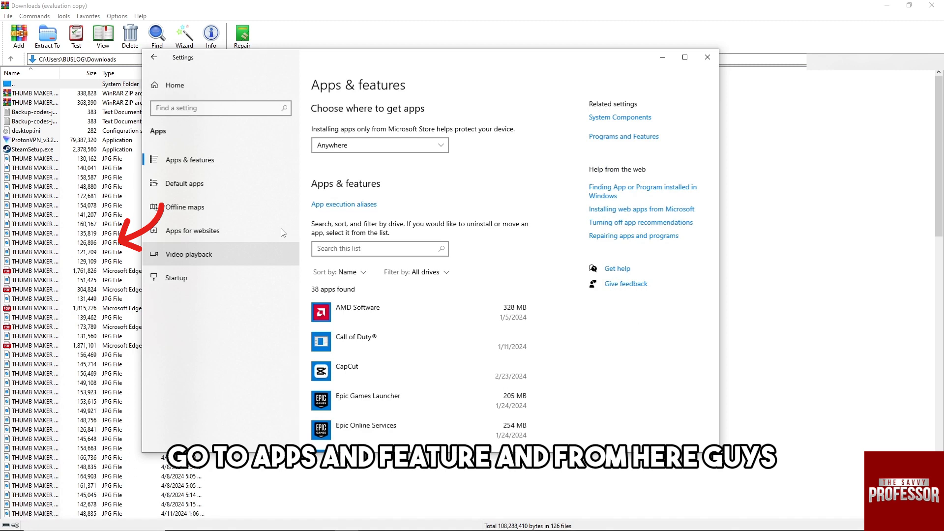
scroll(down, 3)
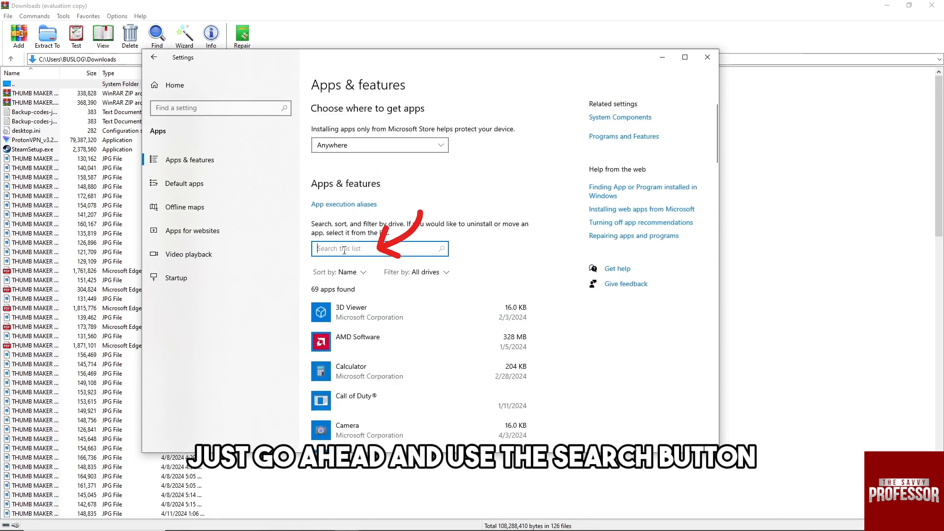
text(winrar)
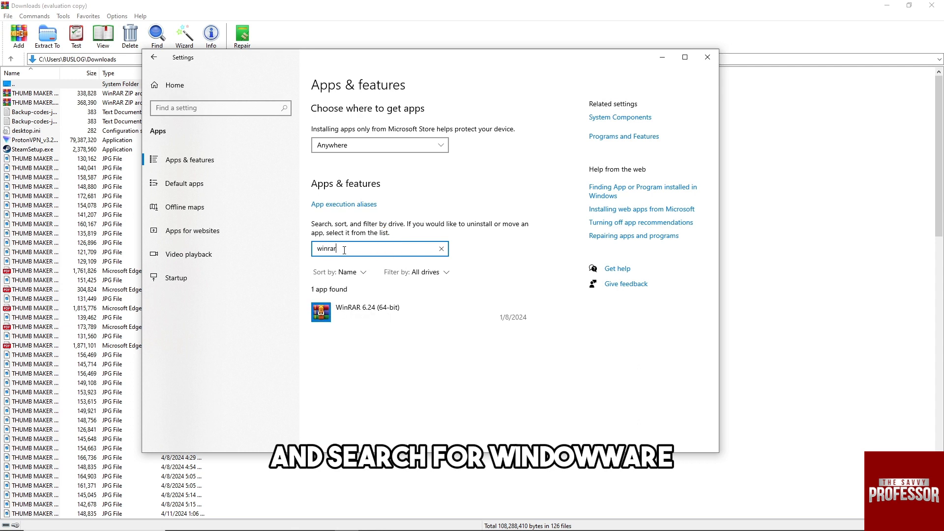
click(367, 307)
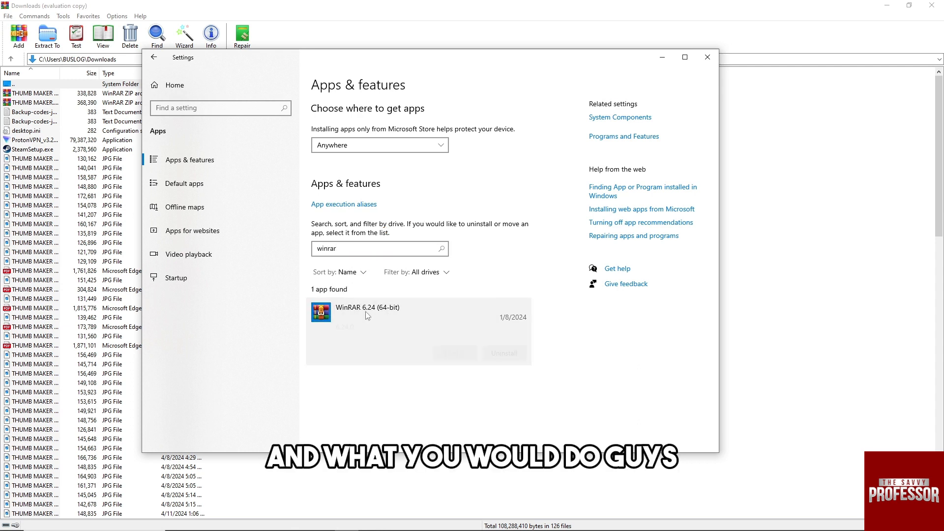
click(367, 313)
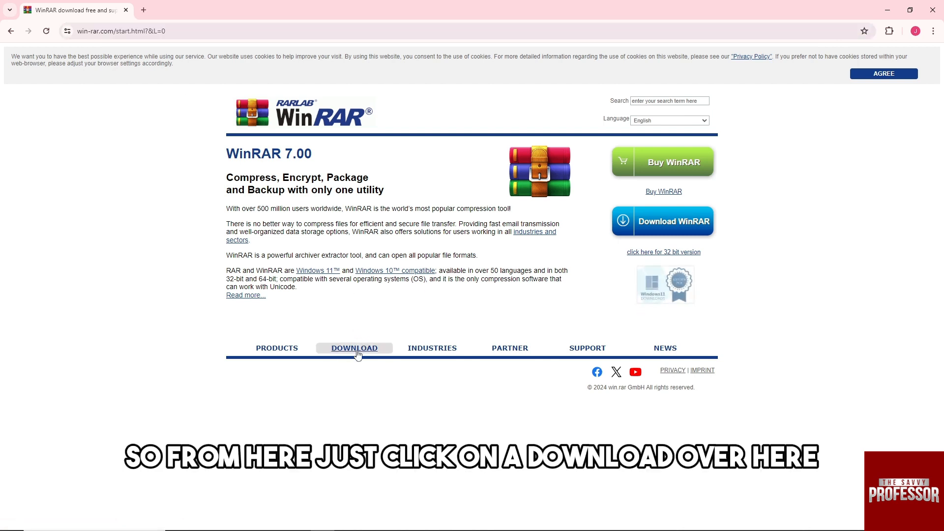
- Go to the WinRAR download page on win-rar.com in Chrome
click(354, 348)
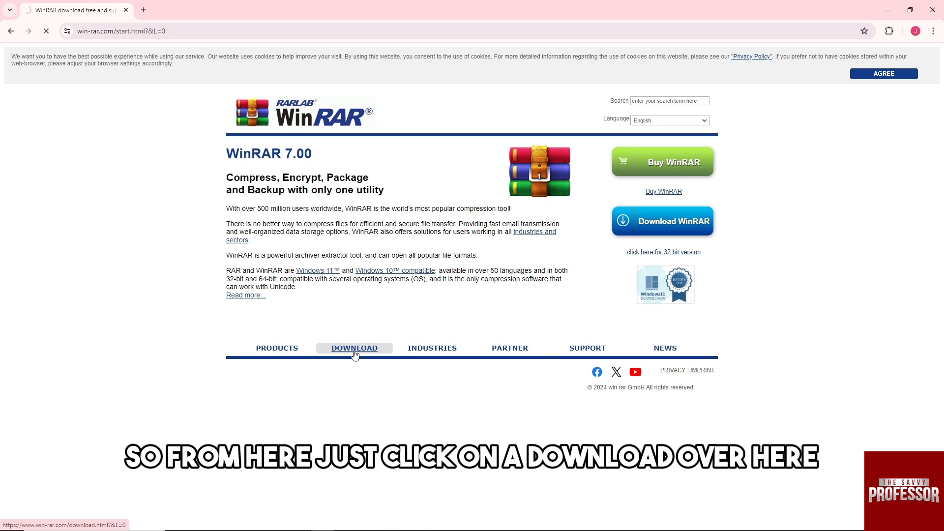
click(354, 348)
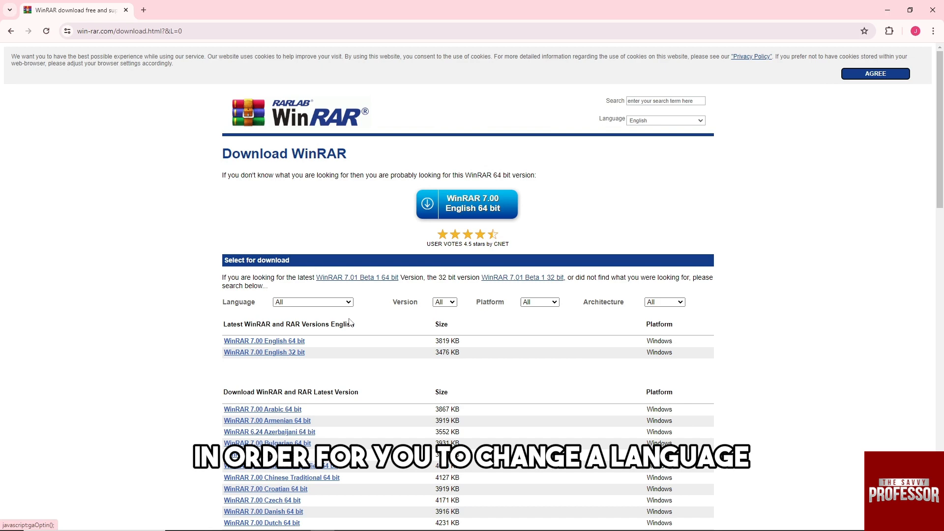
scroll(down, 3)
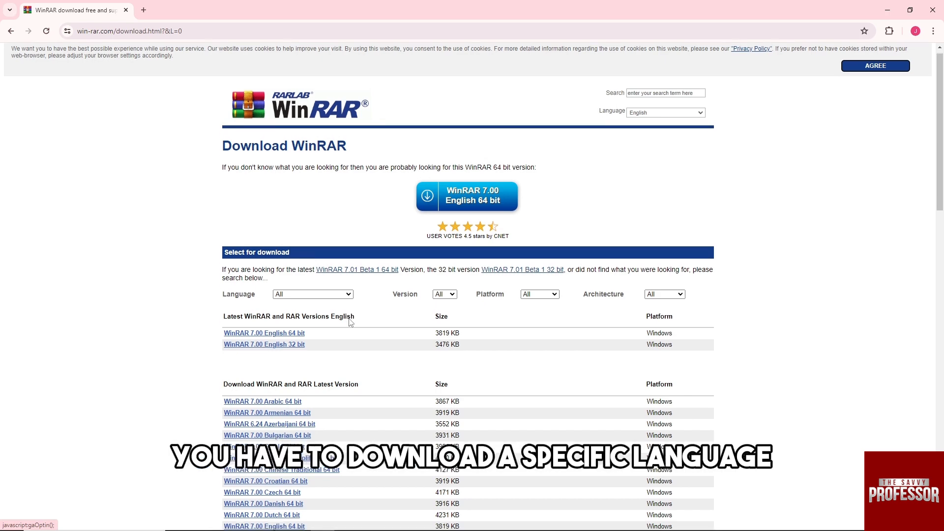
scroll(down, 3)
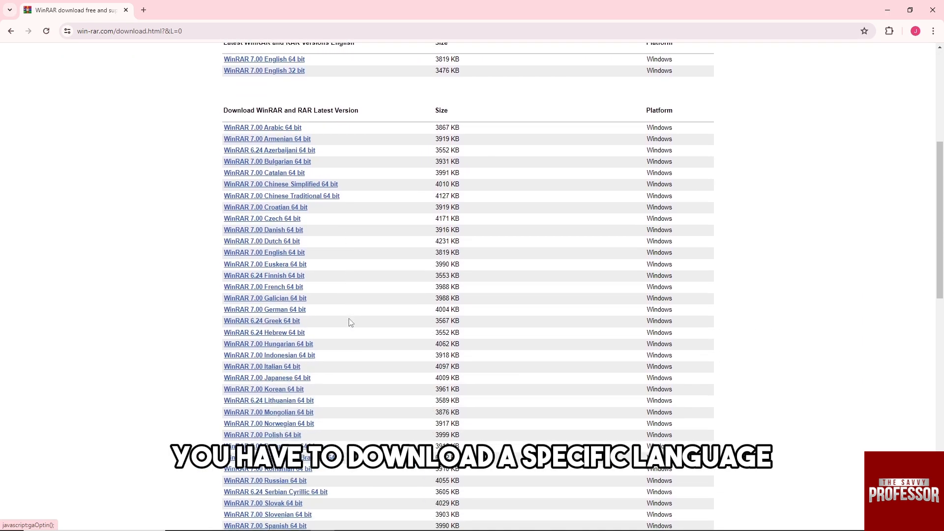
scroll(down, 3)
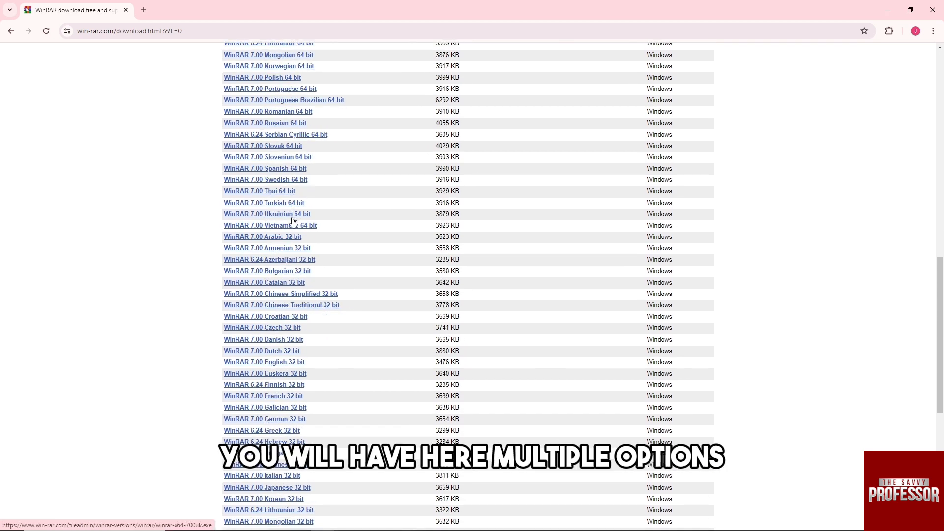
scroll(down, 3)
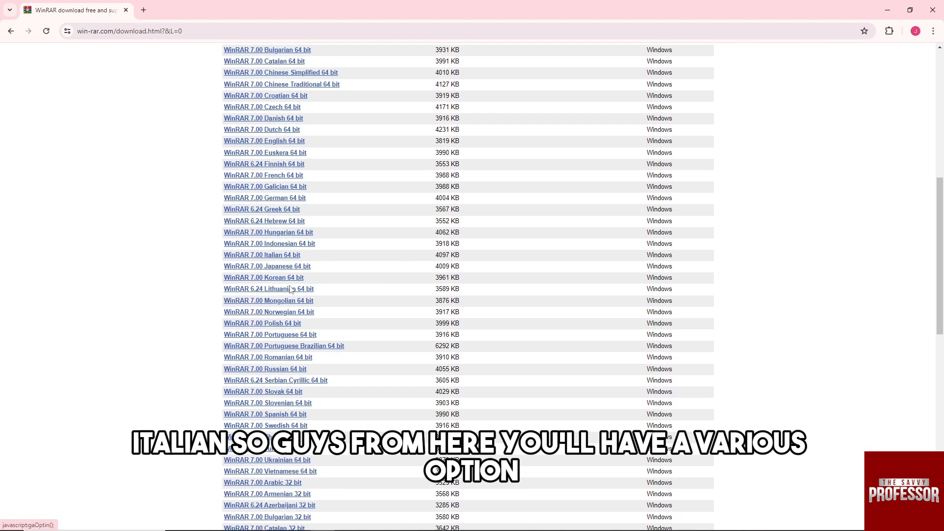
scroll(up, 3)
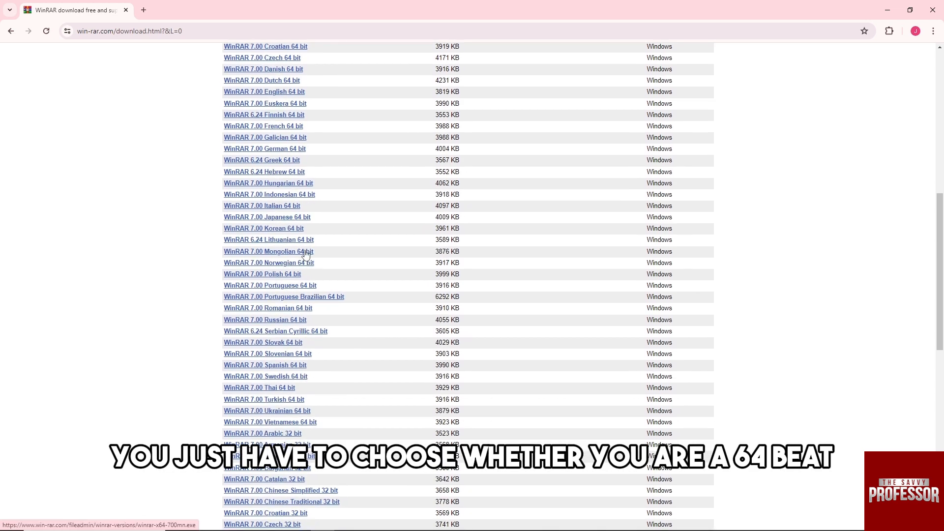
scroll(down, 3)
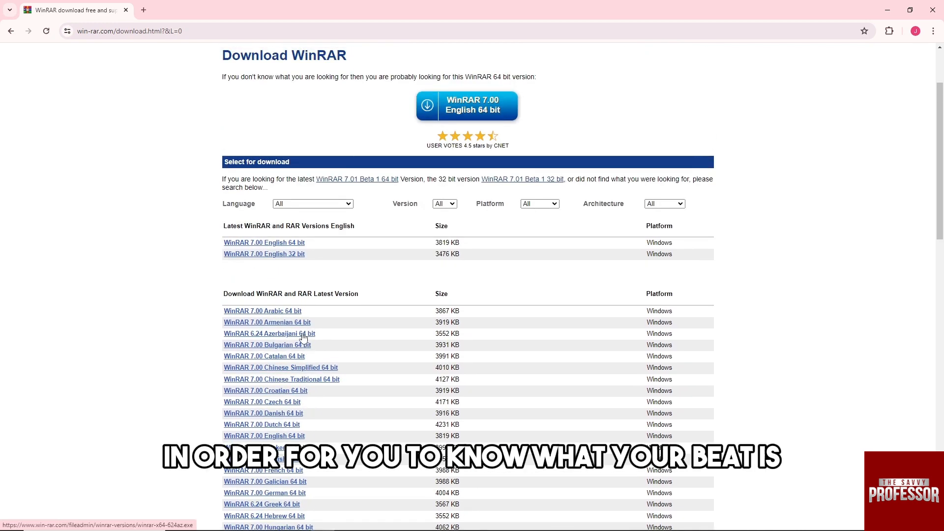
mouse_move(306, 350)
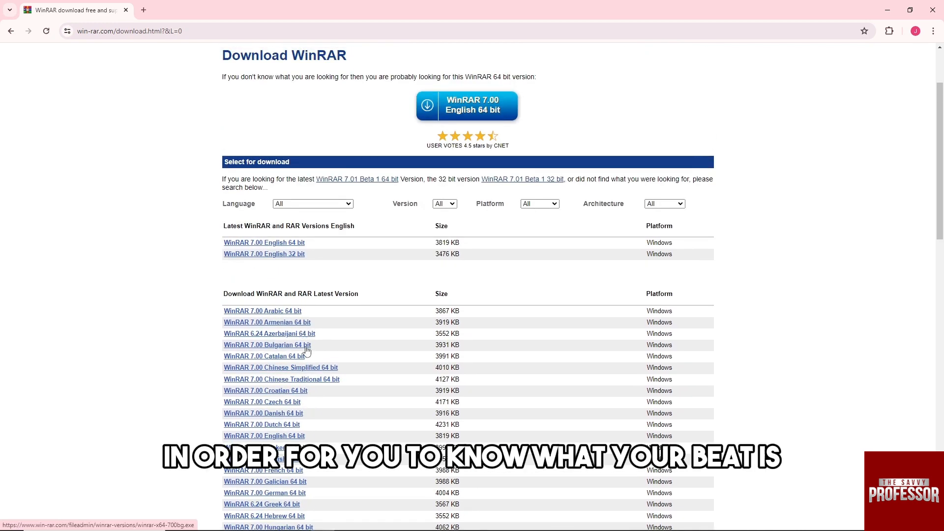
scroll(down, 3)
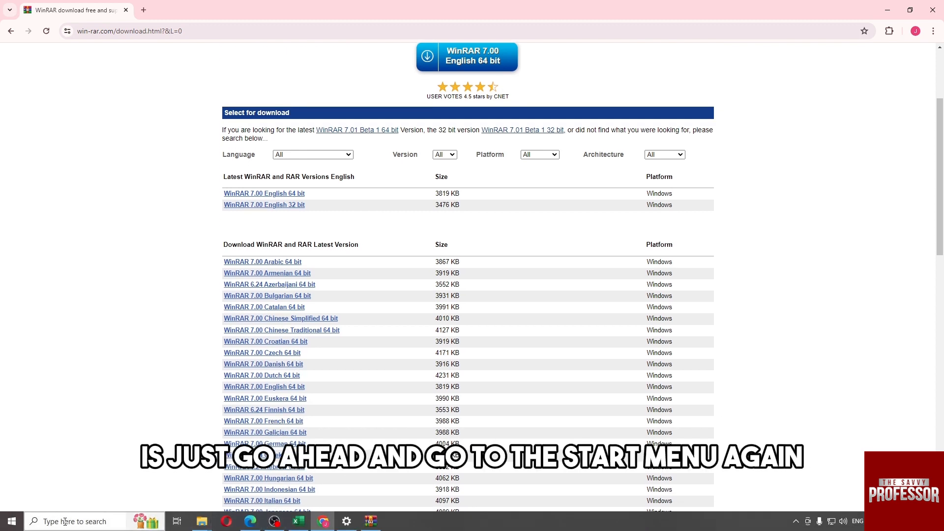
- Search 'this PC' properties and check the System type shows a 64-bit OS
click(11, 521)
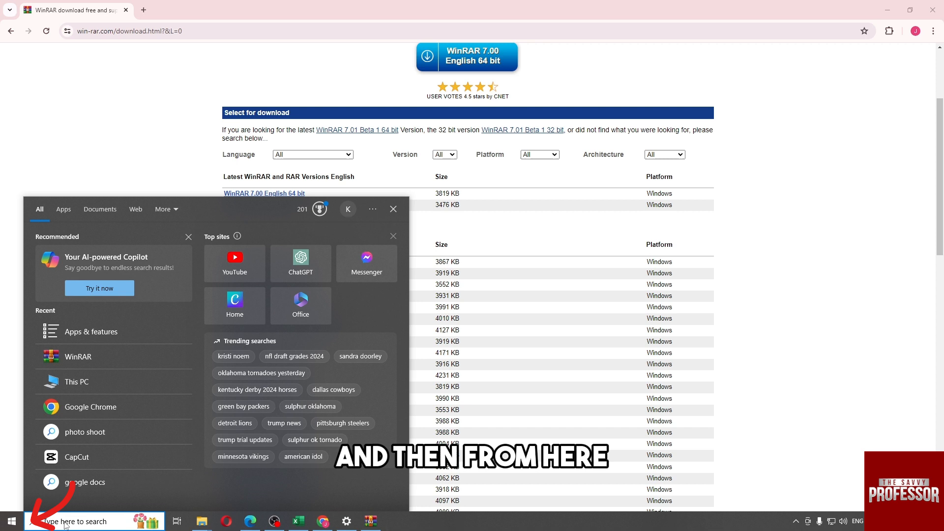
text(this p)
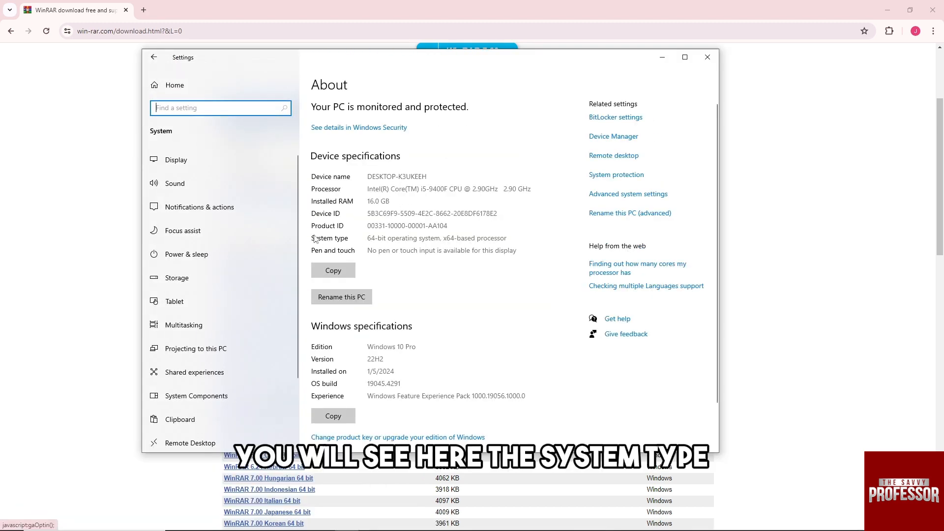
double_click(370, 237)
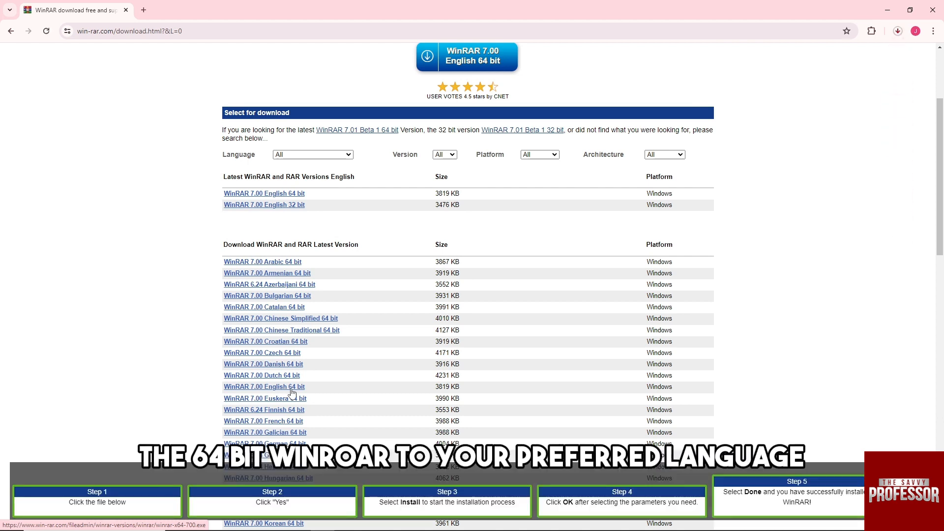
- Download the WinRAR 7.00 English 64-bit installer and dismiss the downloads bubble
click(896, 30)
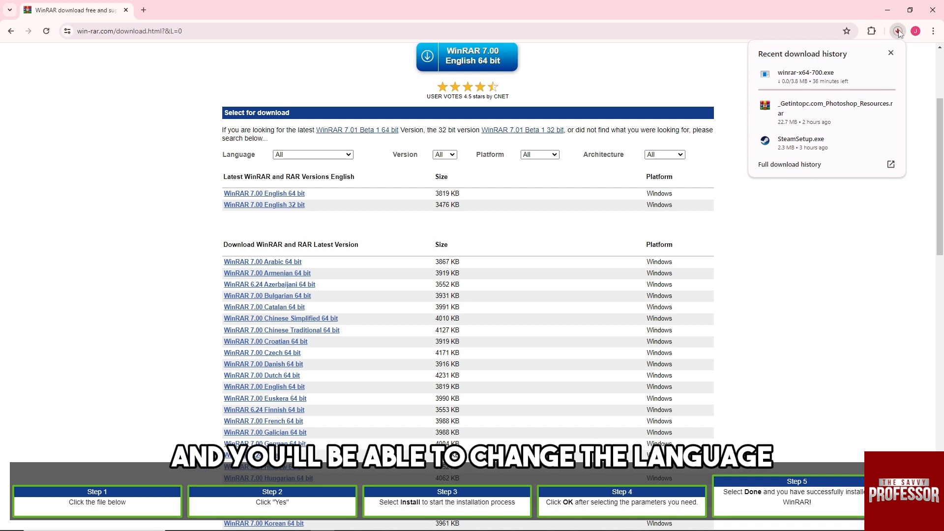
click(750, 332)
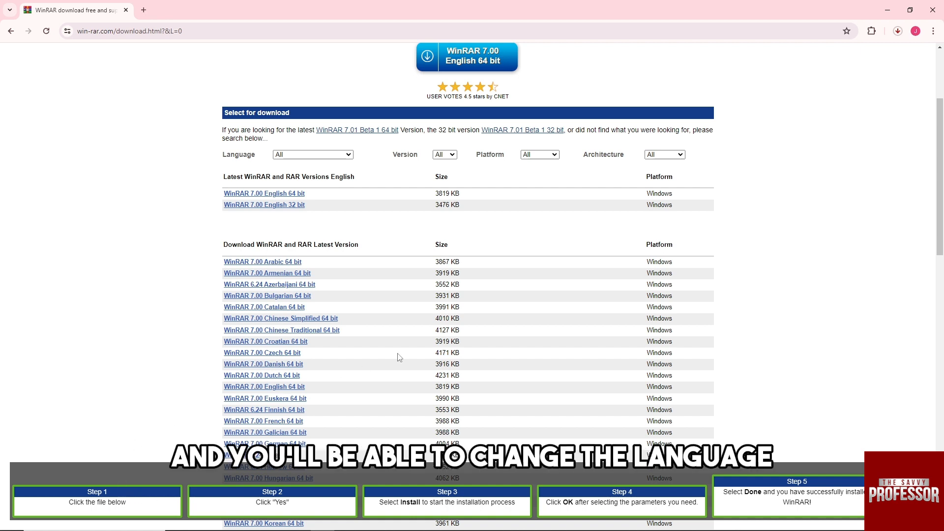
mouse_move(442, 311)
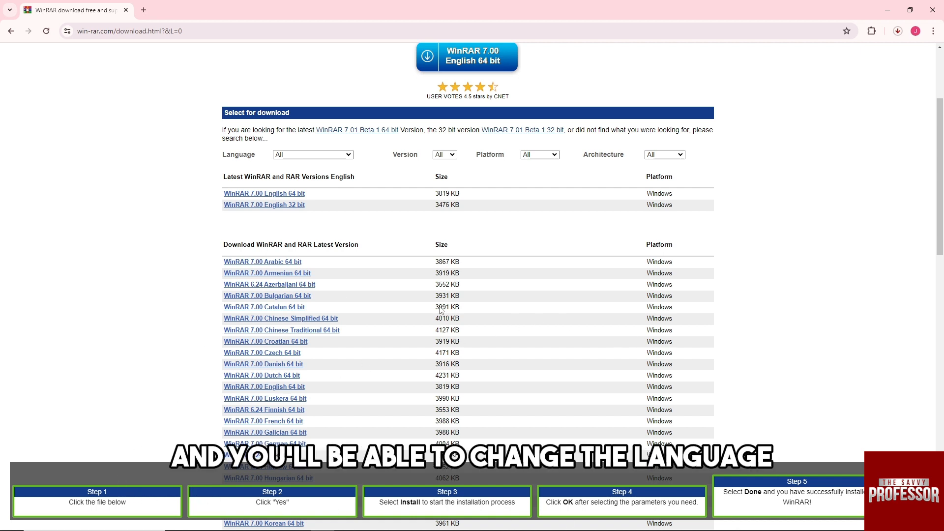